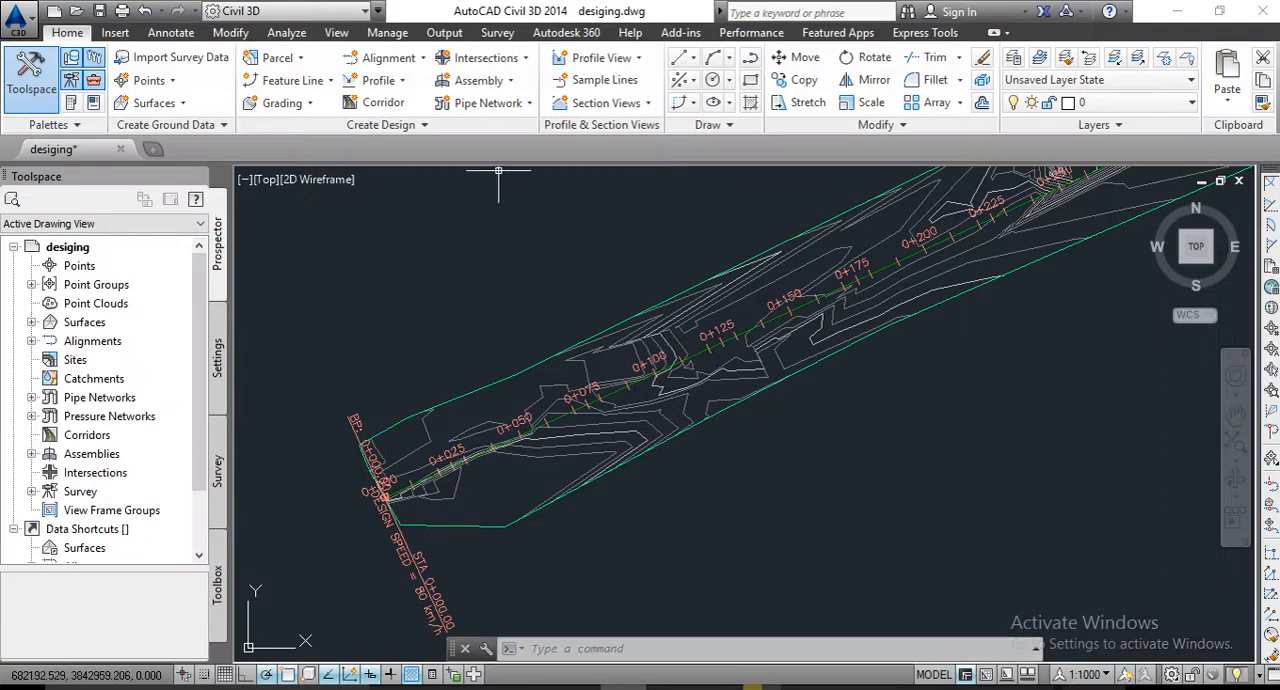
pyautogui.moveTo(355, 505)
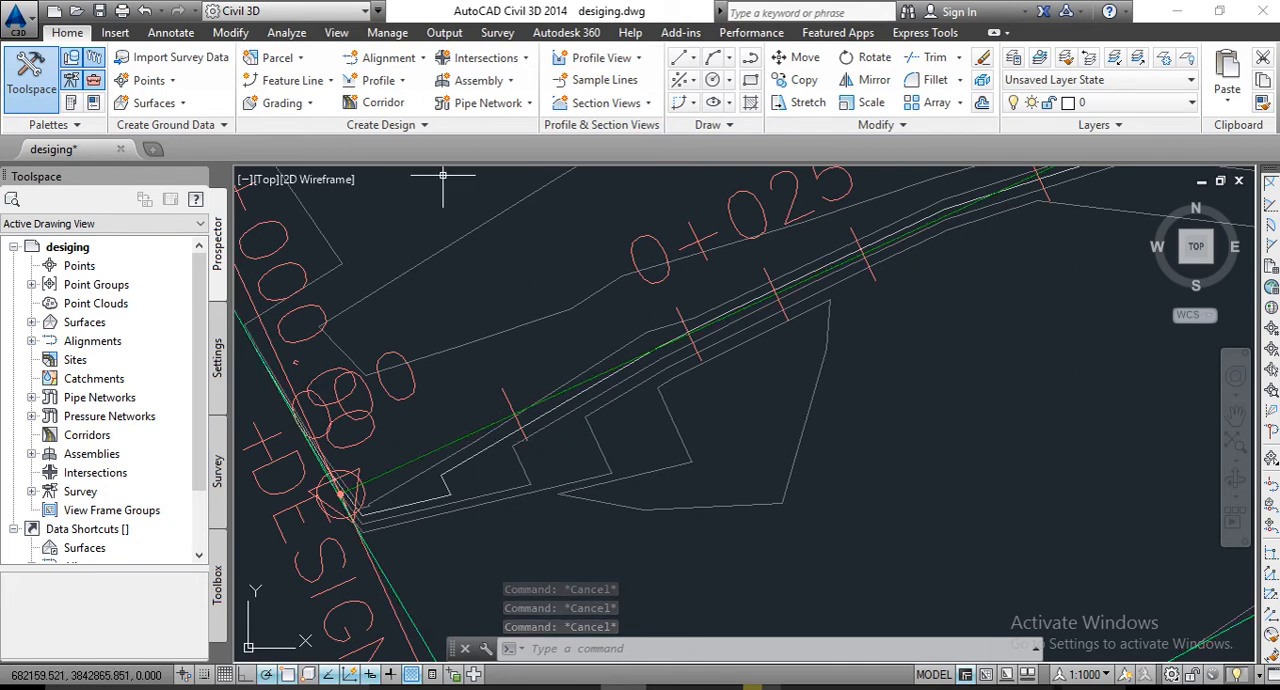
# Start Create Offset Alignment from the Home tab's Alignment dropdown for the Kabul road alignment.
pyautogui.click(384, 57)
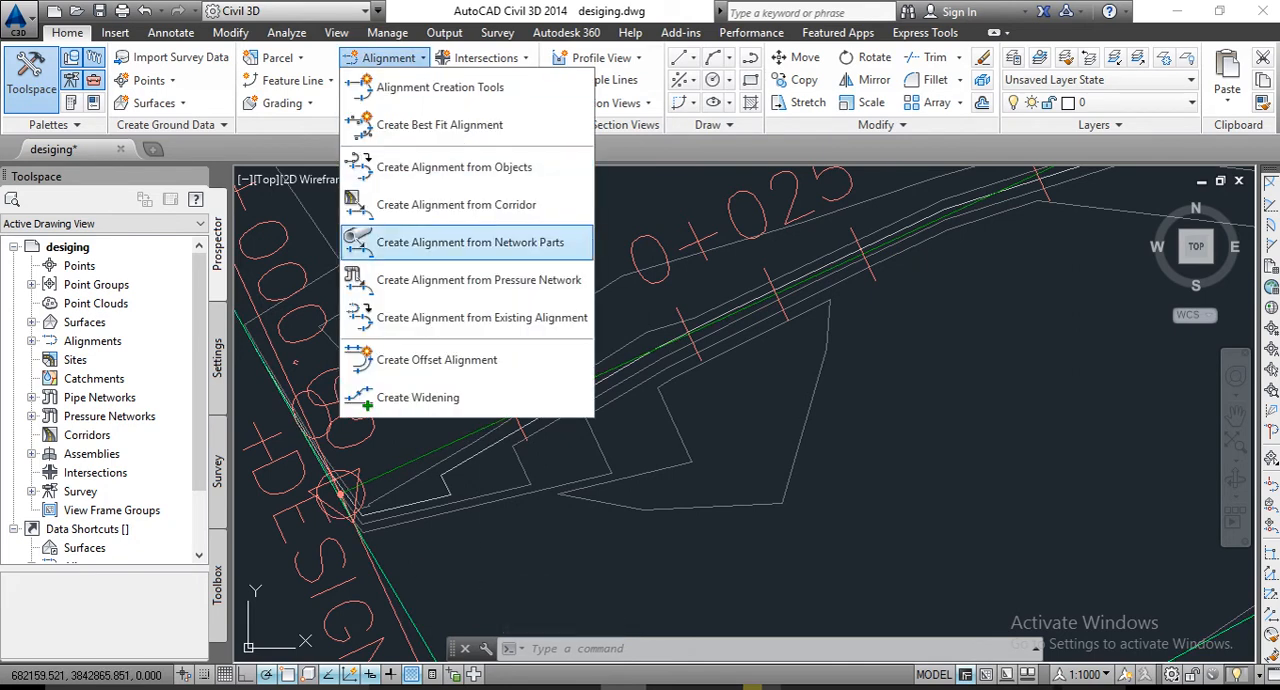
pyautogui.moveTo(437, 359)
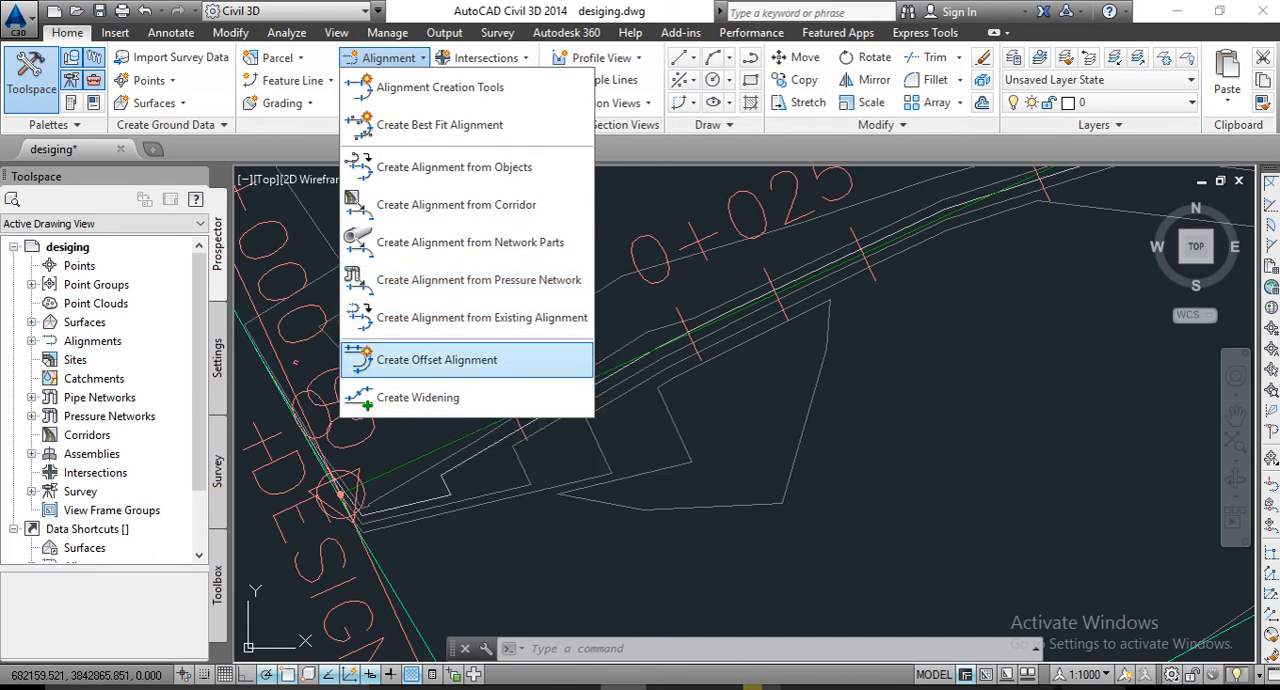
pyautogui.click(437, 359)
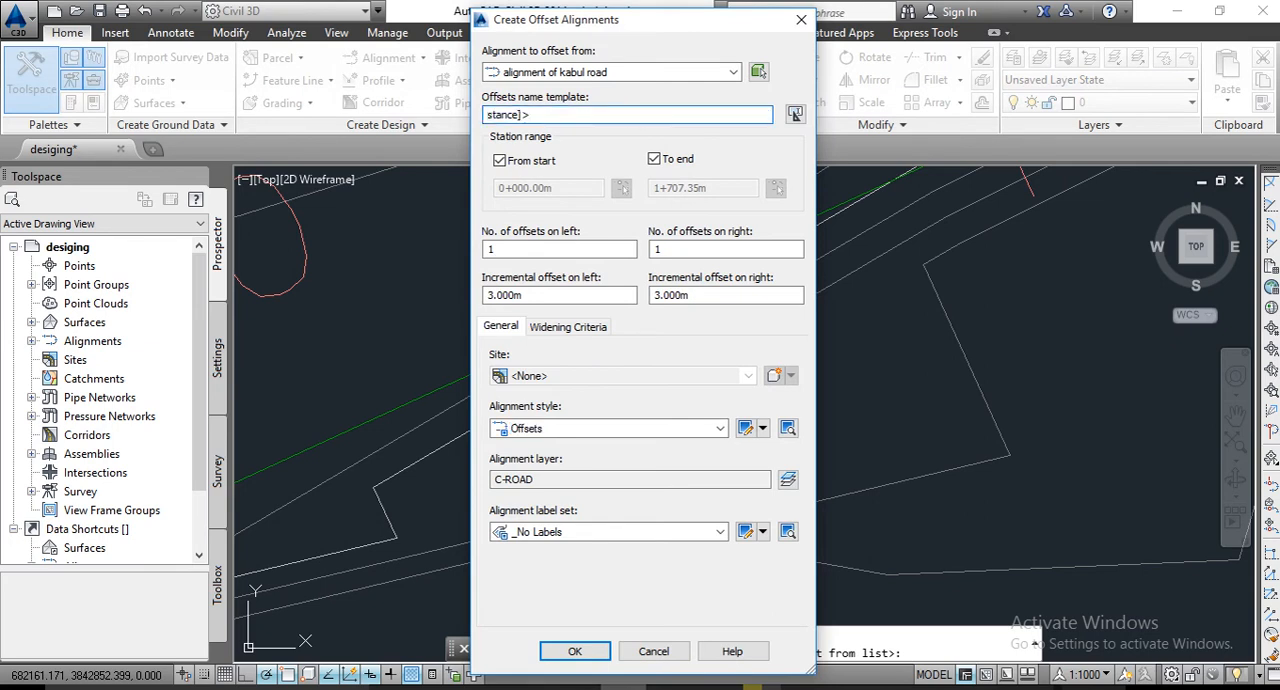
# Name the offsets 'alignment offset for kabul road' and set 5m left and right offsets.
pyautogui.click(627, 114)
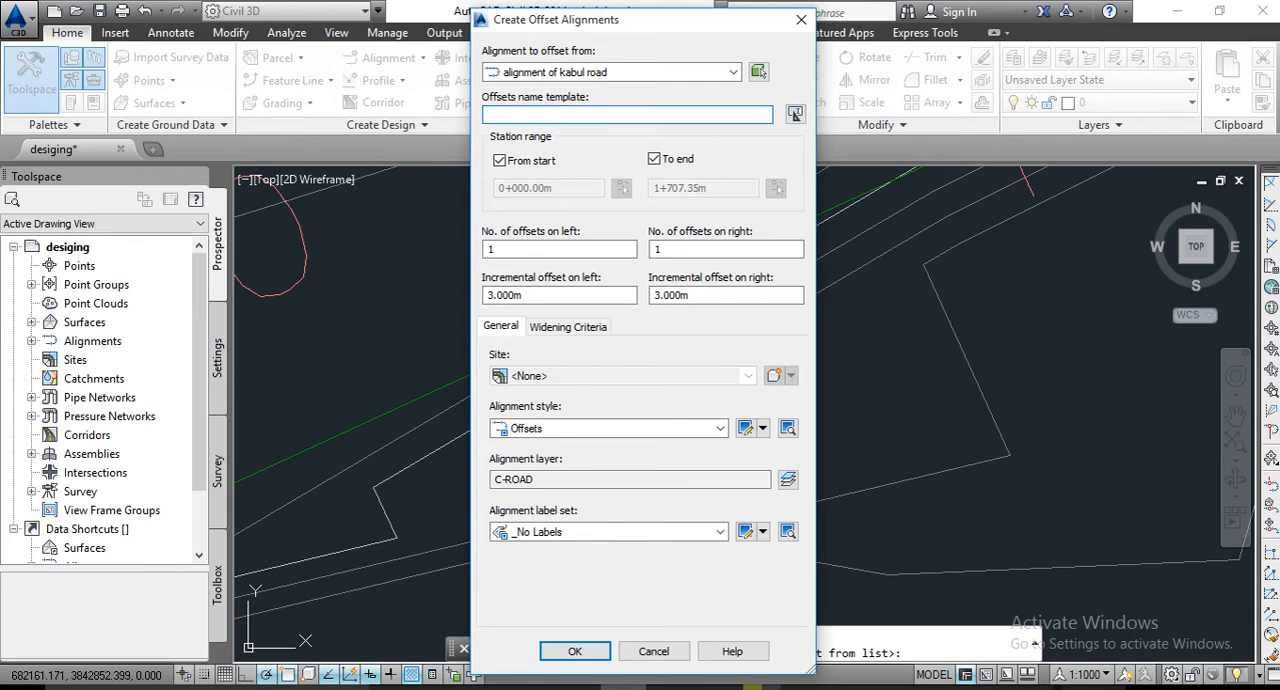
pyautogui.write('lign')
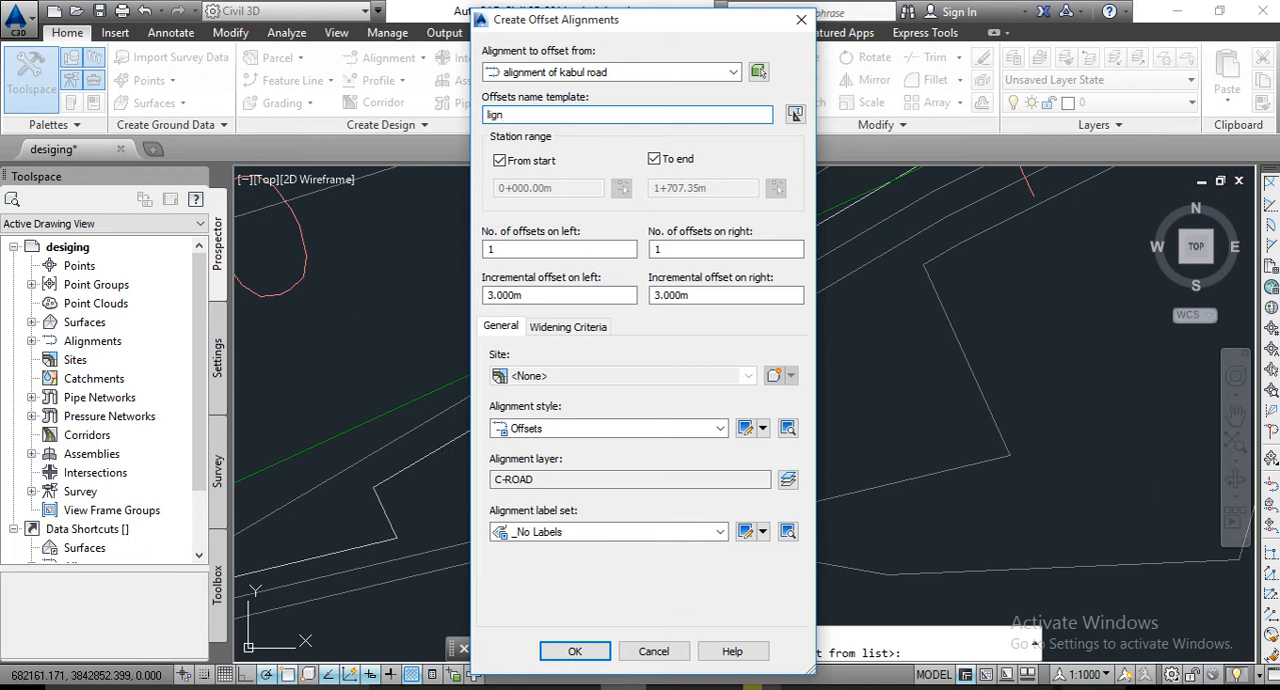
pyautogui.write('a')
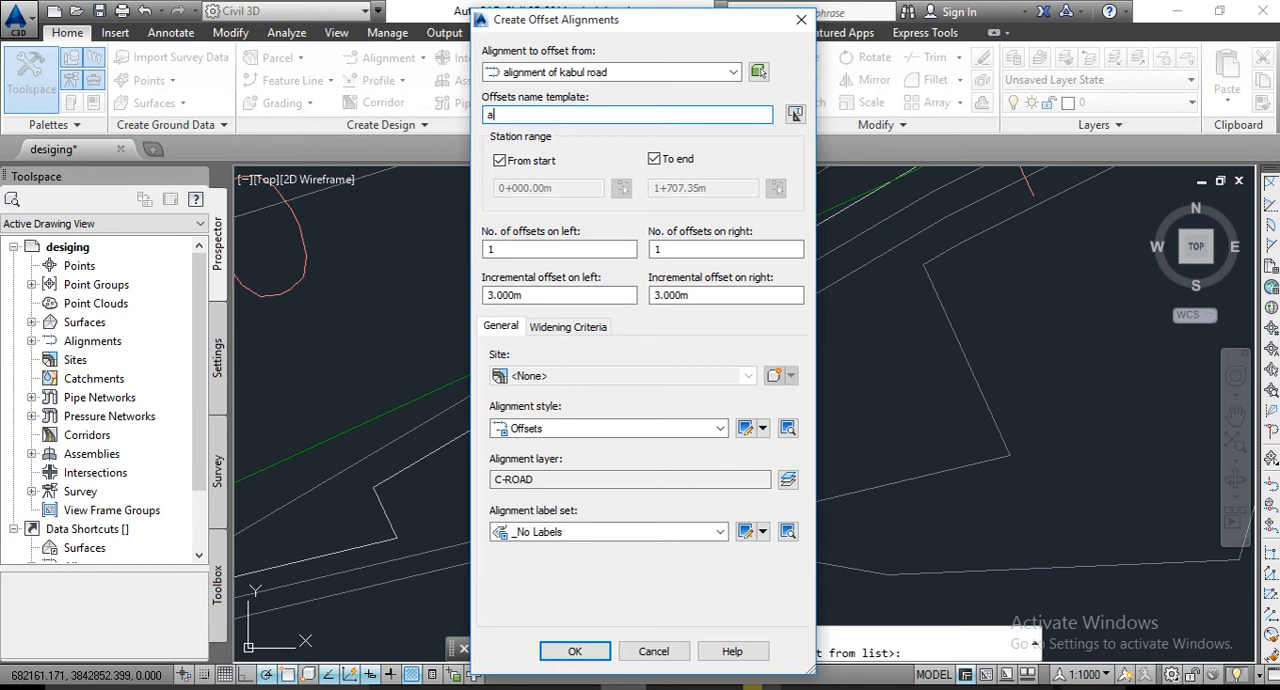
pyautogui.write('lignment offset')
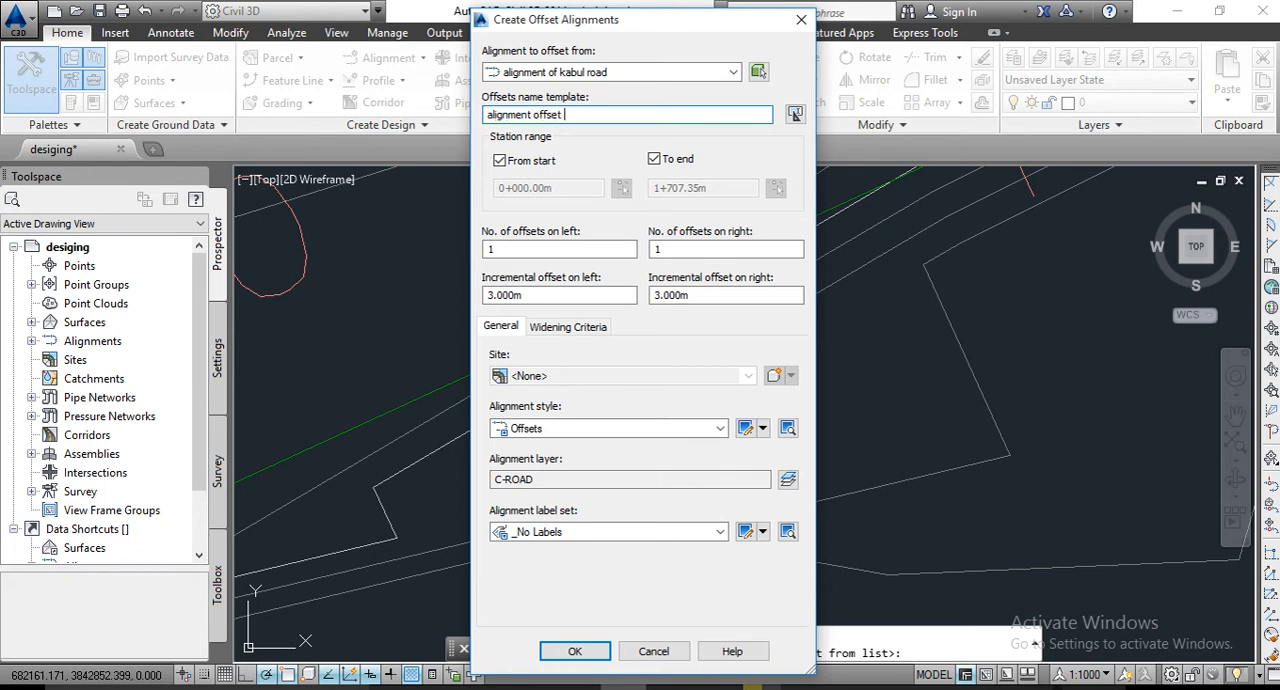
pyautogui.write('for')
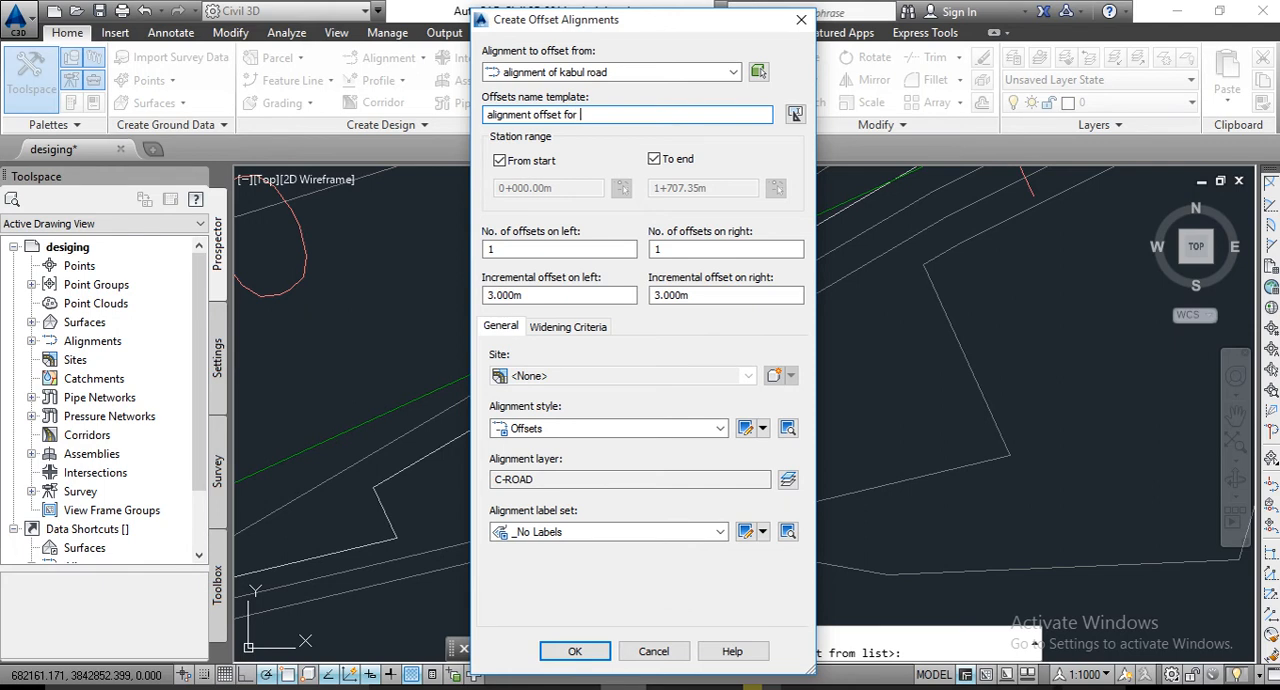
pyautogui.write('kabul road')
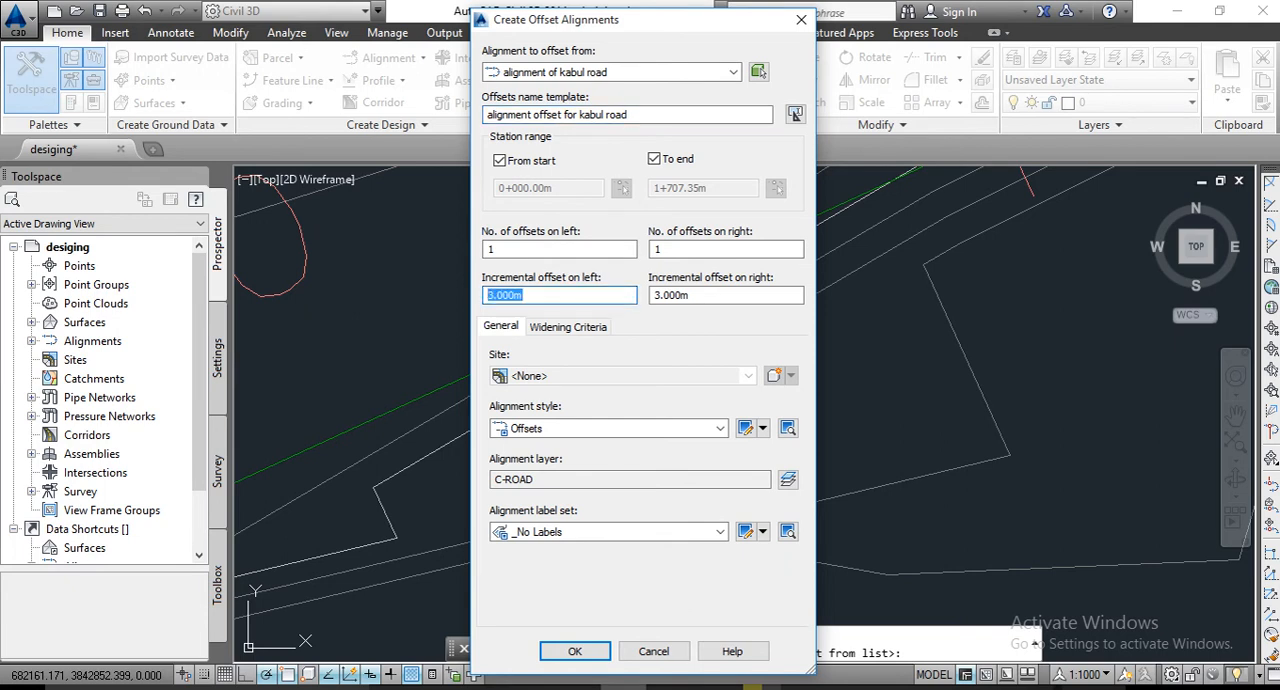
pyautogui.write('5m')
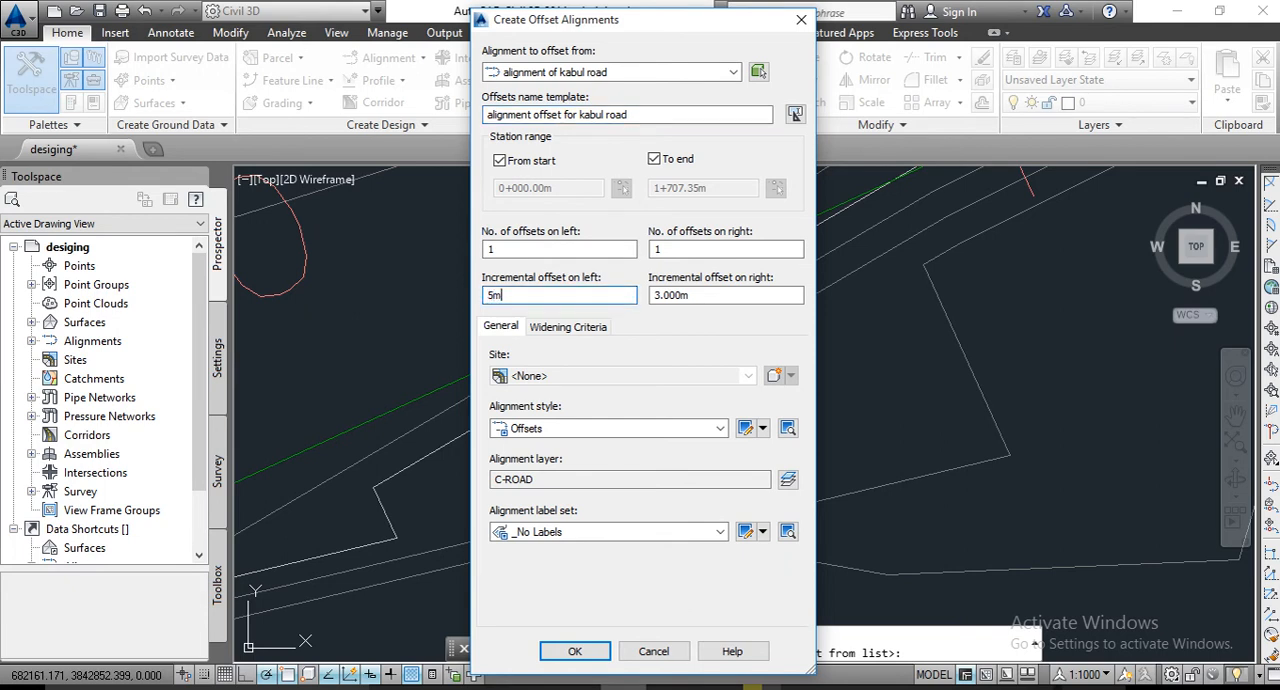
pyautogui.press('Tab')
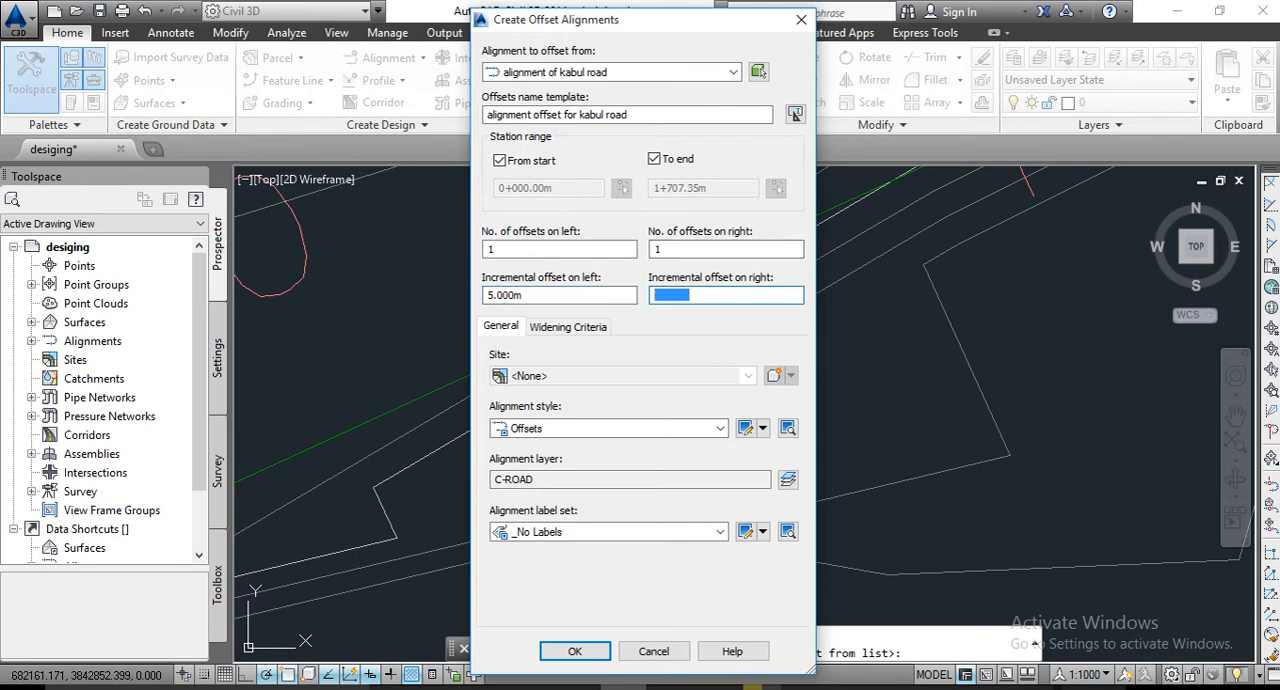
pyautogui.write('5m')
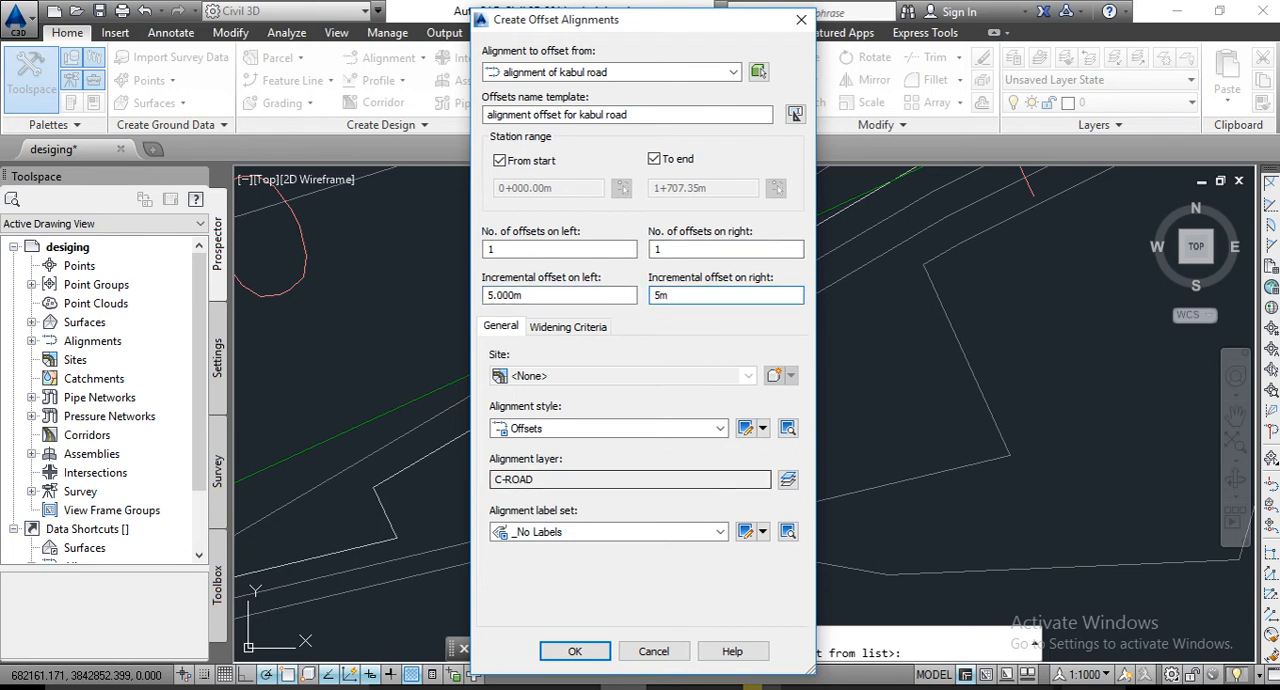
# Confirm the 5 m offset alignments and show the Toolbox's Reports Manager.
pyautogui.click(574, 651)
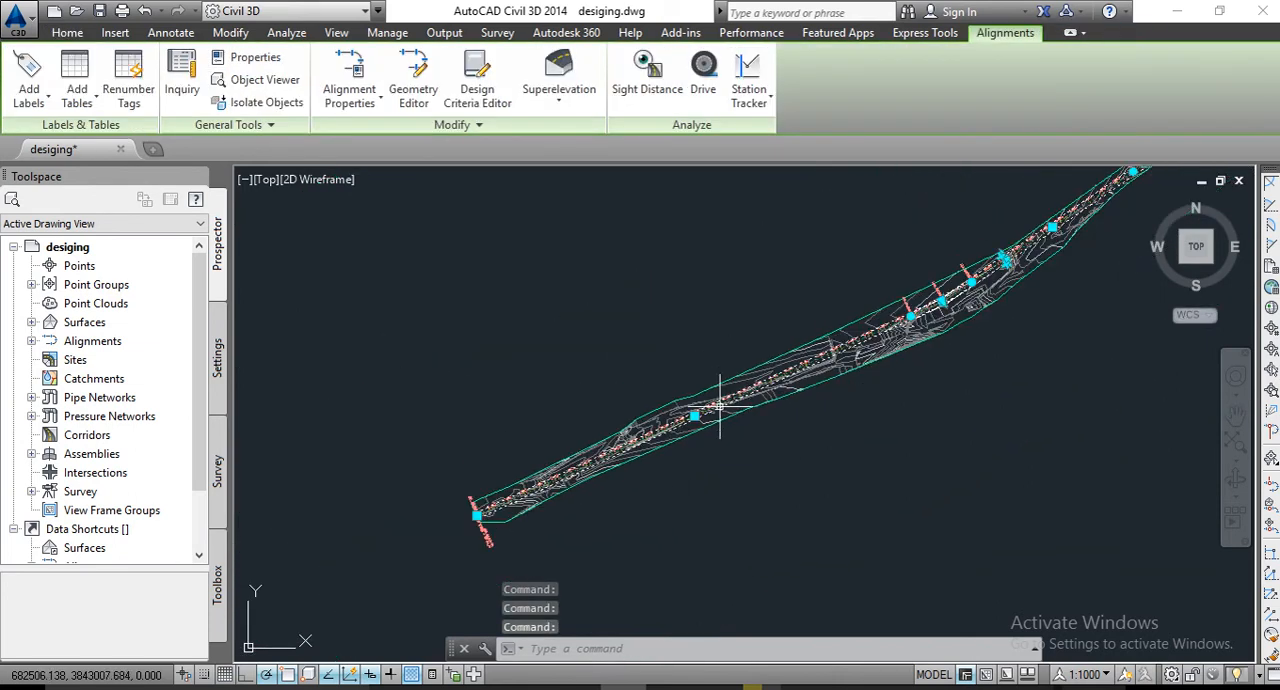
pyautogui.click(67, 32)
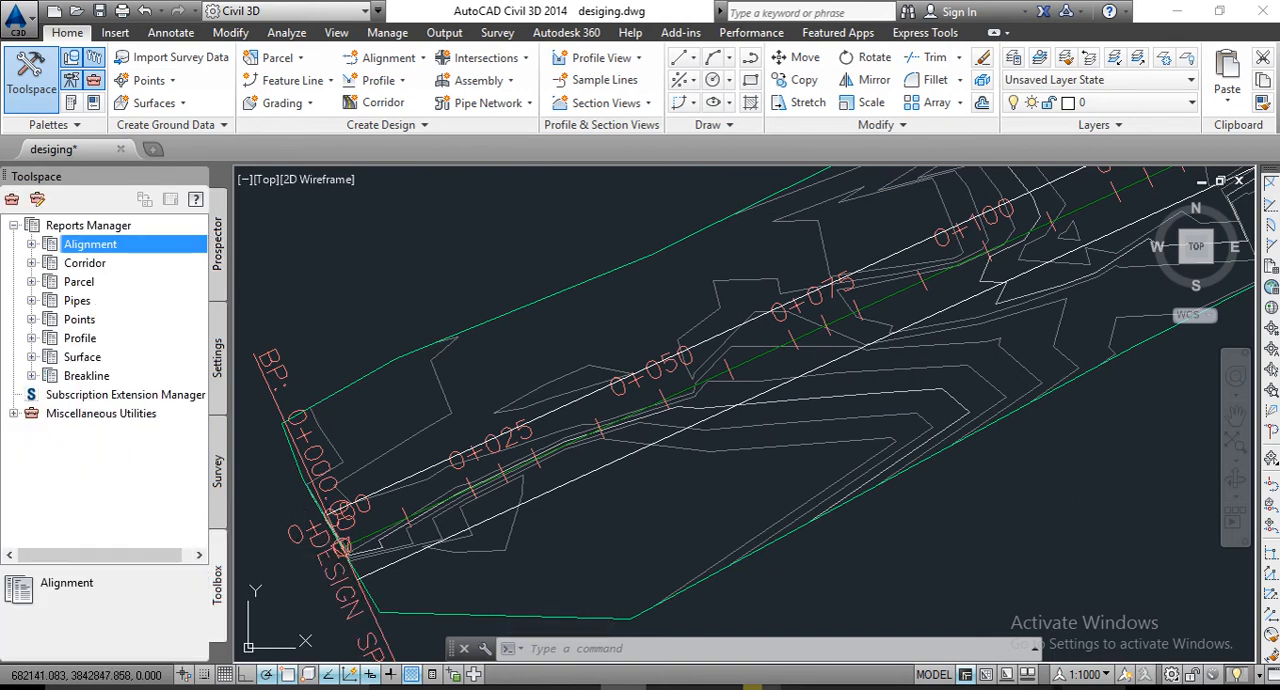
# Expand the Alignment reports and run Alignment_Curve to reach the Save As dialog.
pyautogui.click(88, 224)
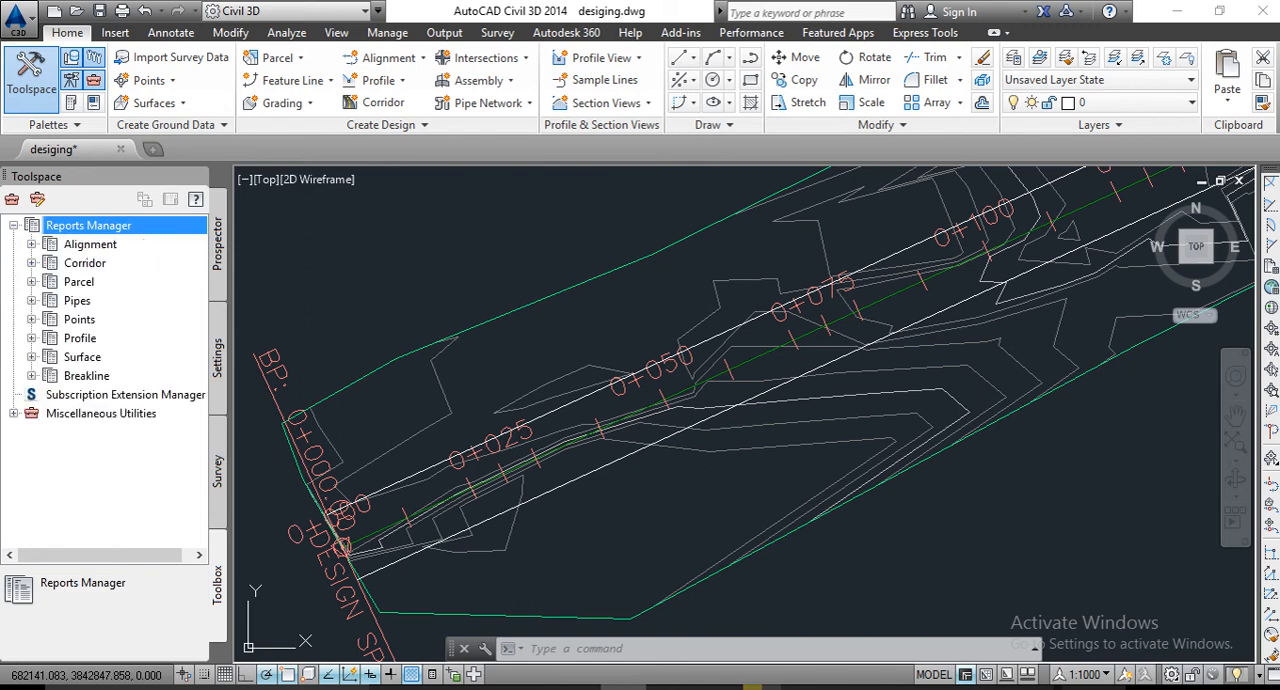
pyautogui.click(90, 244)
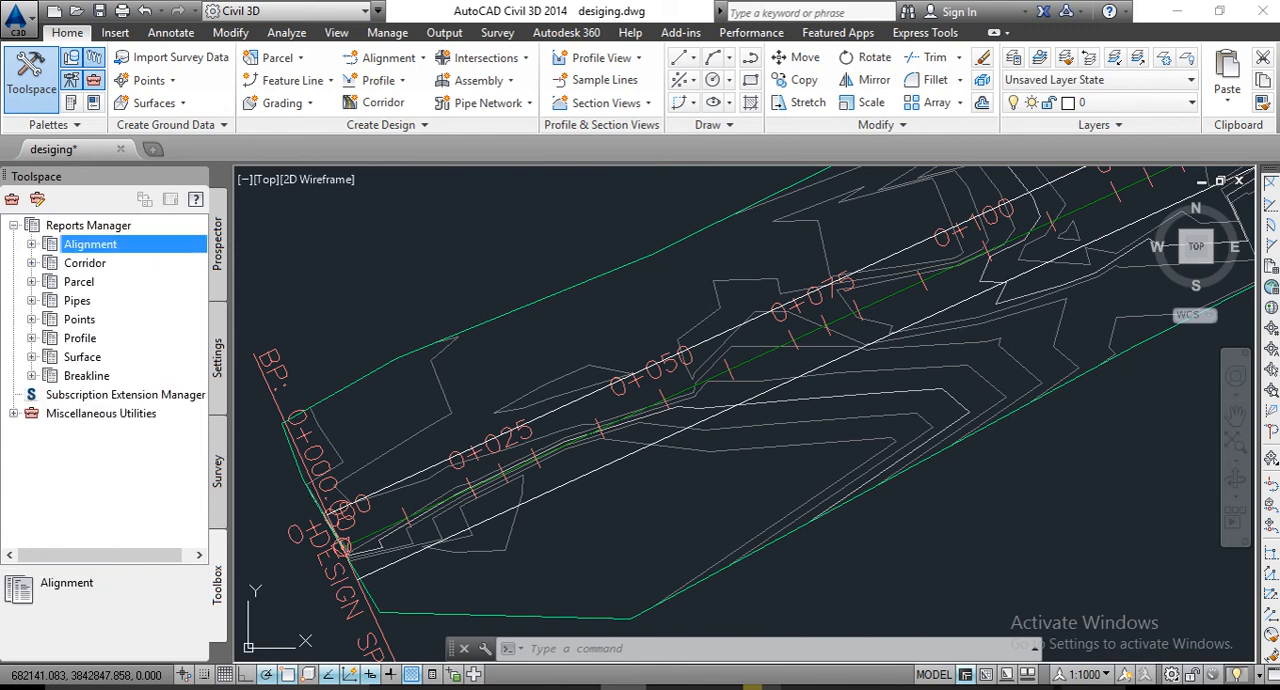
pyautogui.click(33, 244)
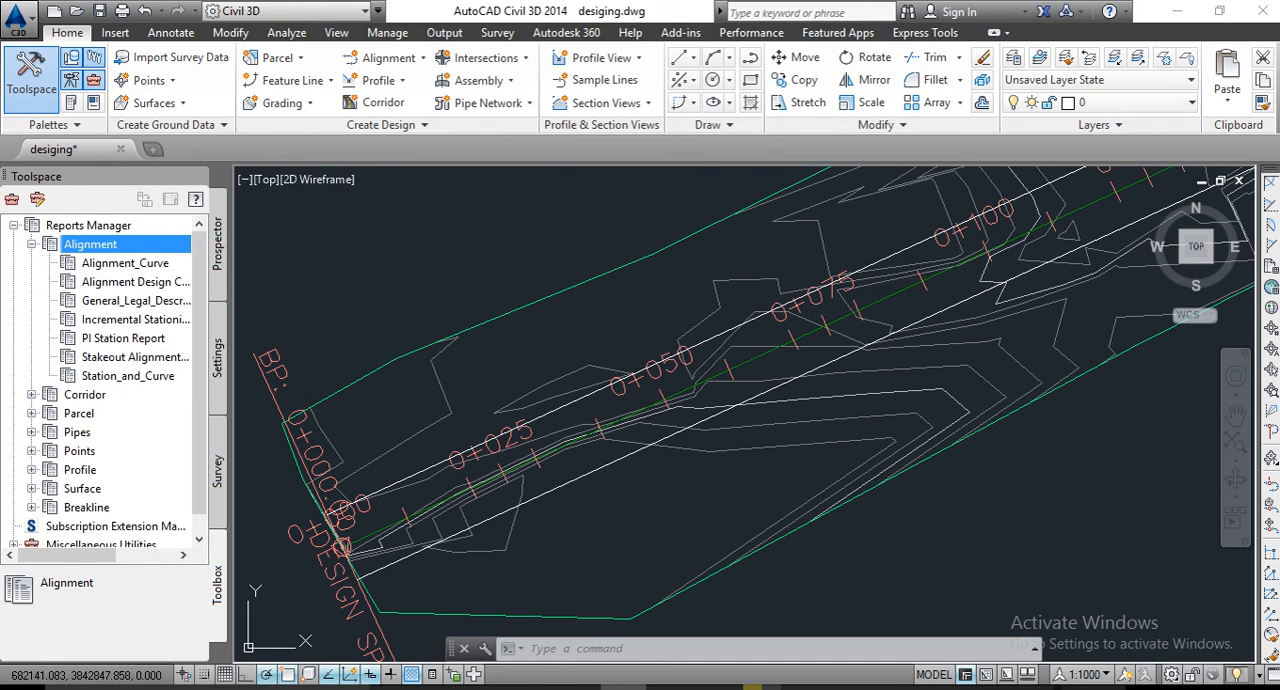
pyautogui.click(124, 262)
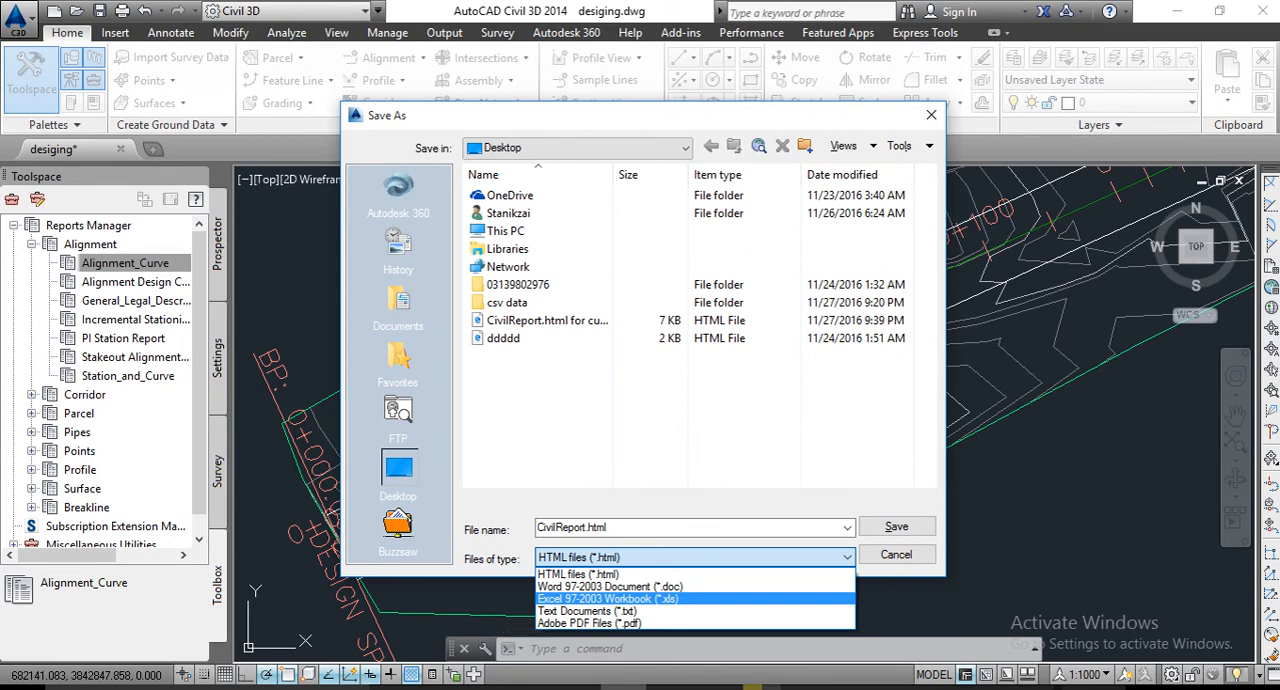
# Save the report as an HTML file named 'civil offset from al for kabul road'.
pyautogui.click(607, 598)
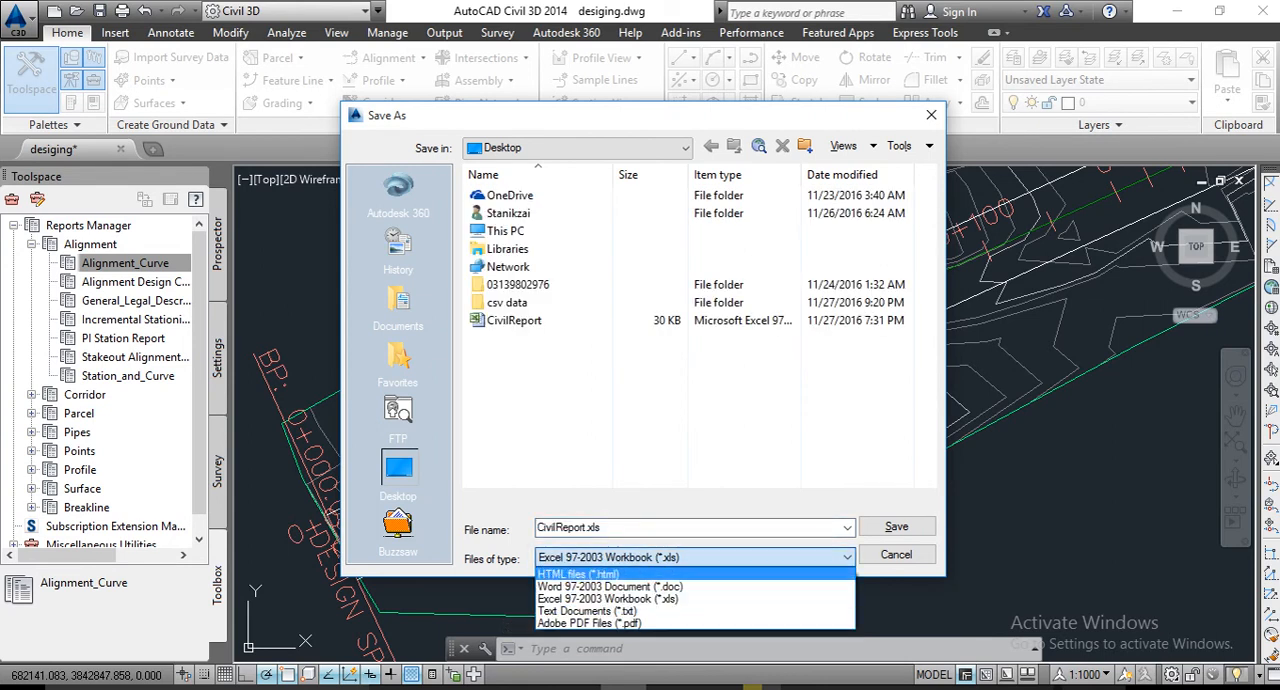
pyautogui.click(578, 573)
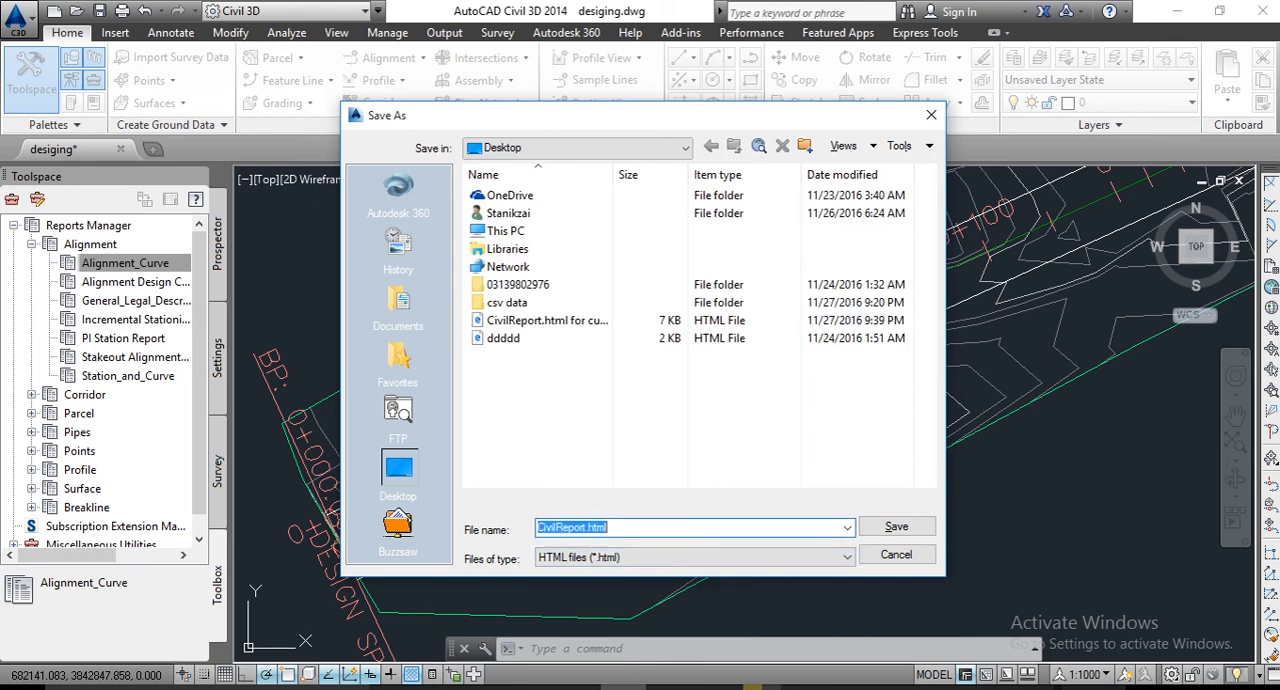
pyautogui.write('civil')
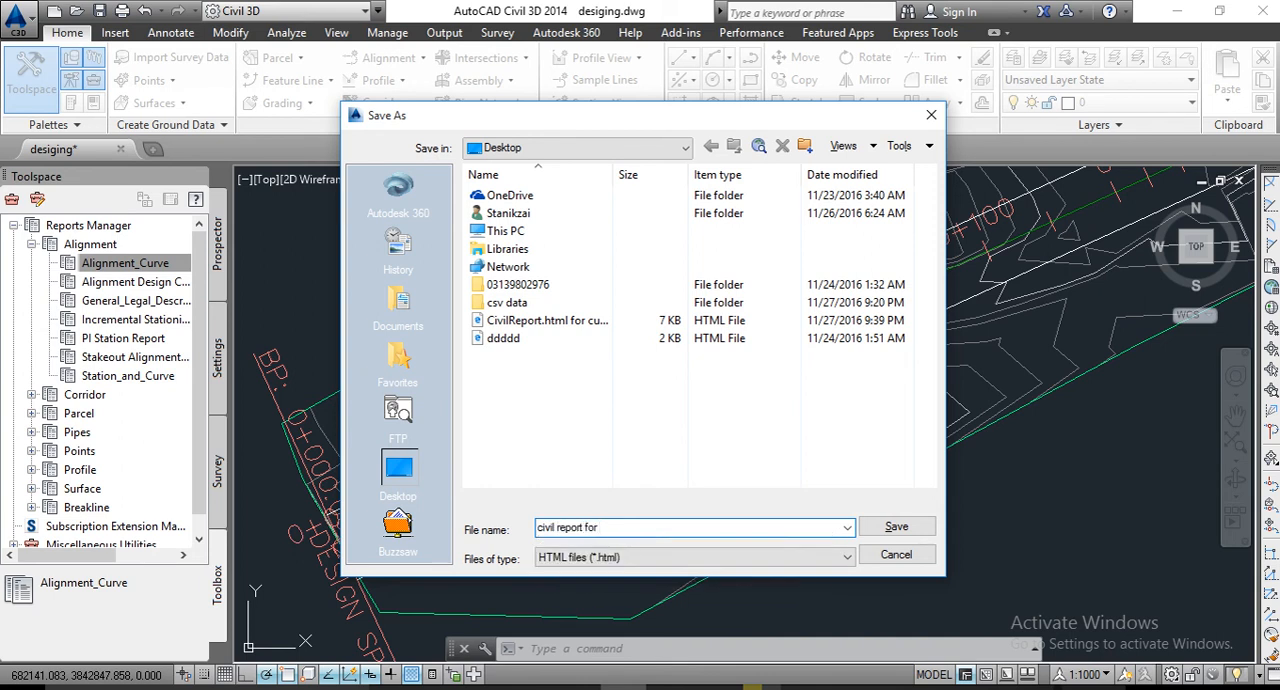
pyautogui.write('offset')
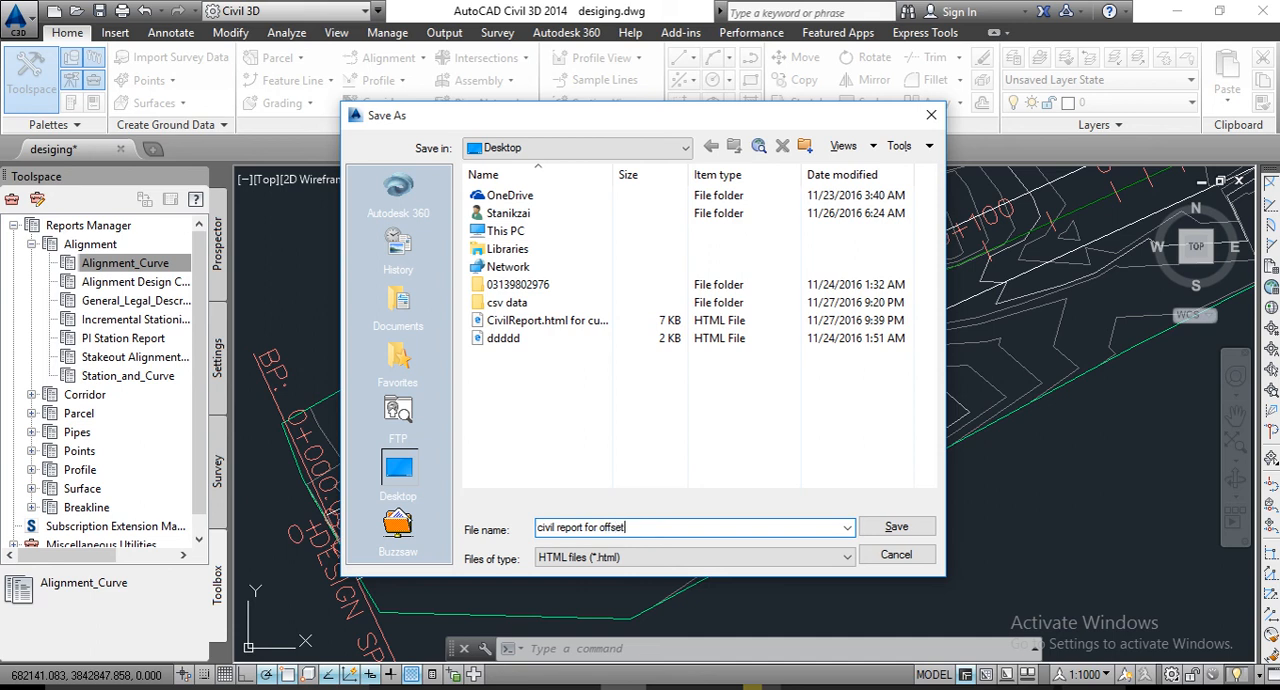
pyautogui.write('from alignmet')
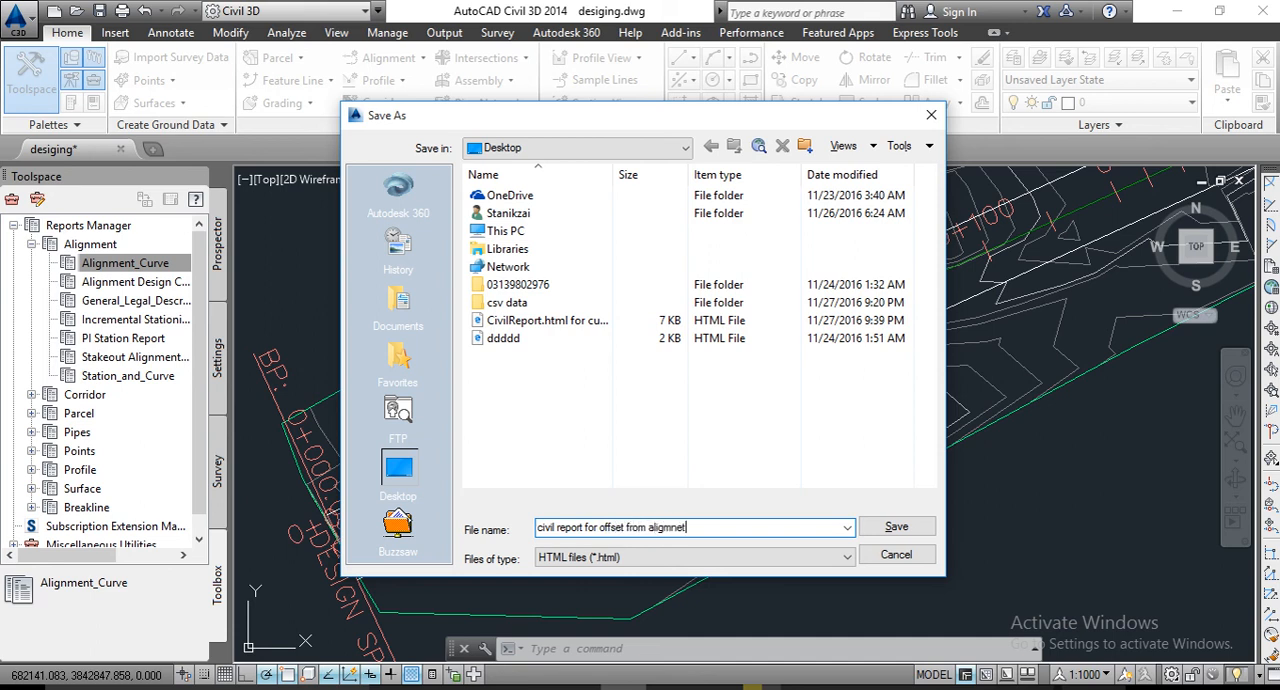
pyautogui.write('for kabul')
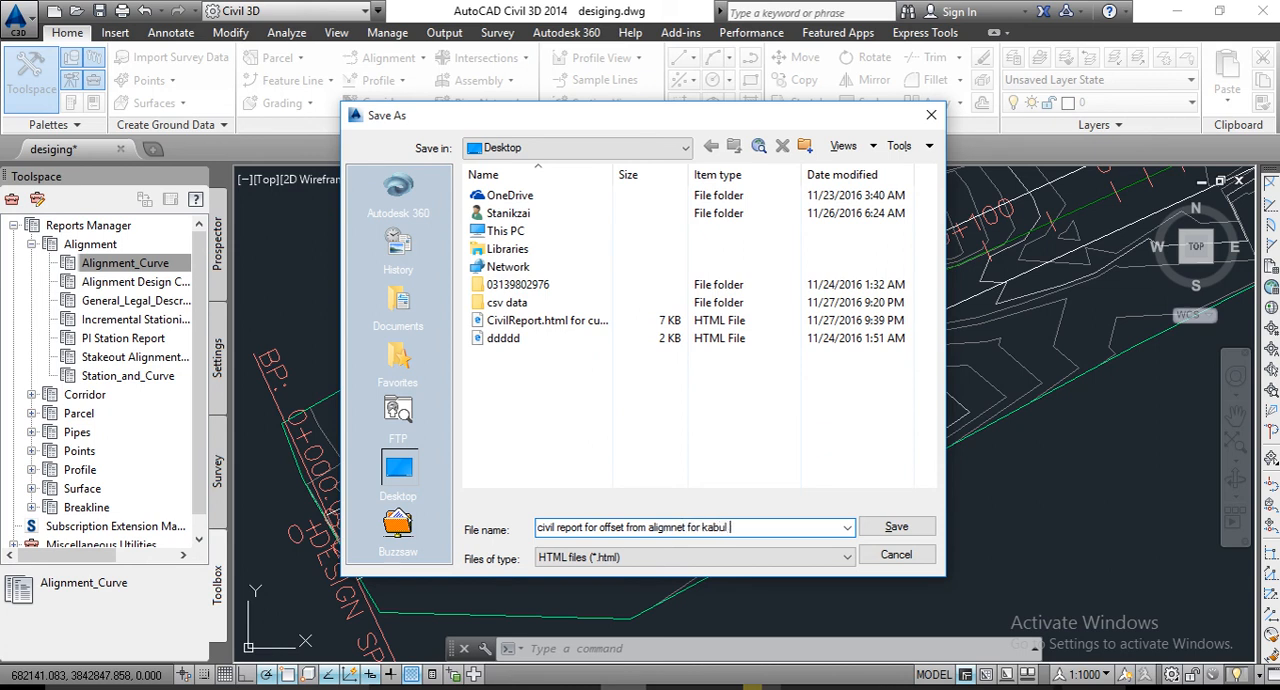
pyautogui.write('road')
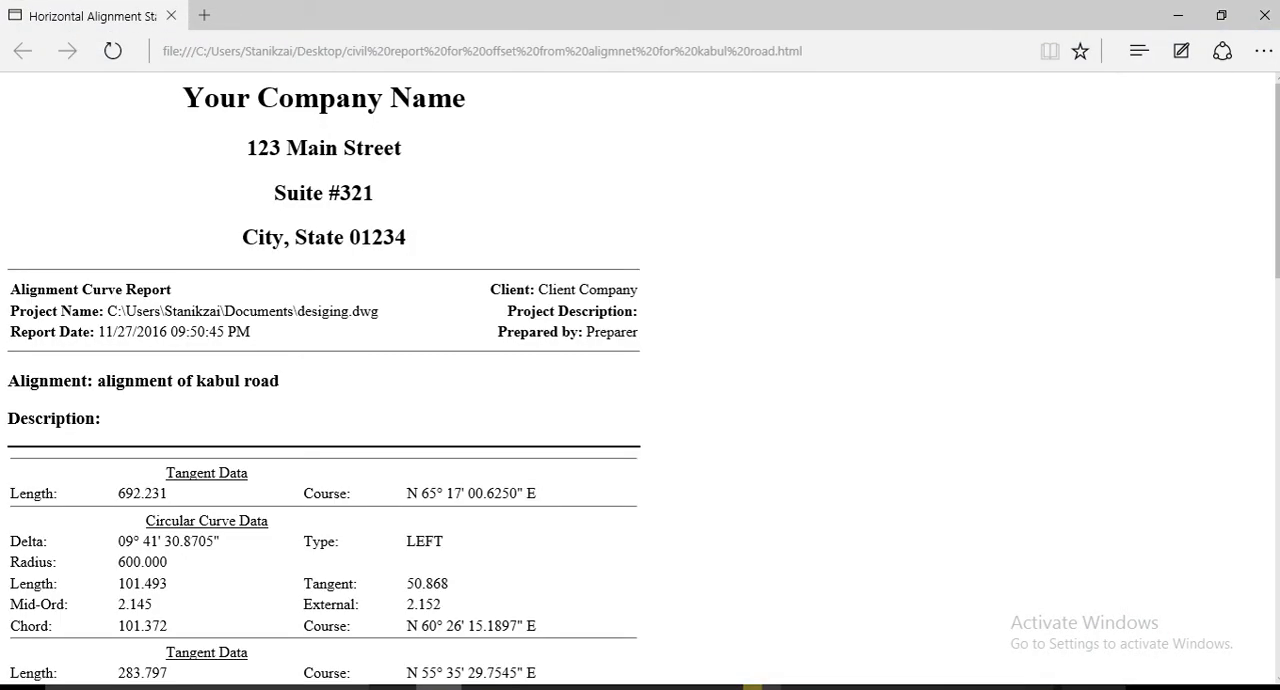
# Scroll through the Edge report's curve and tangent data for Kabul road and both offsets.
pyautogui.scroll(-3)
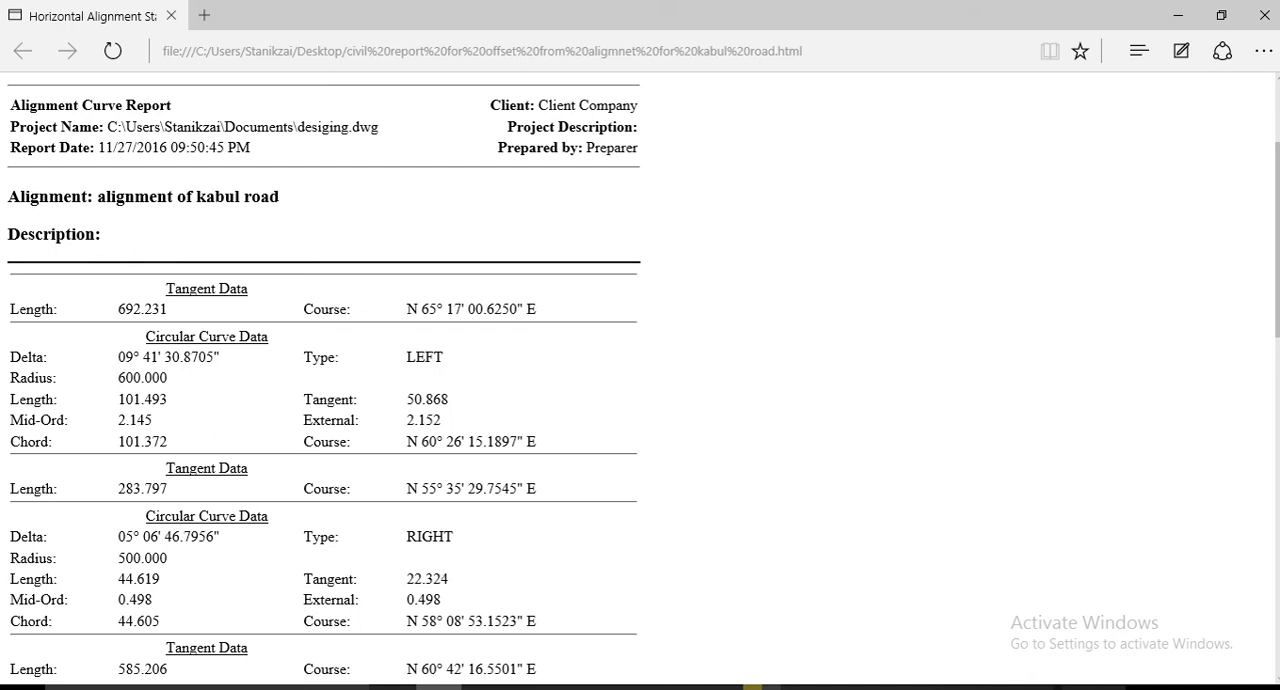
pyautogui.scroll(-3)
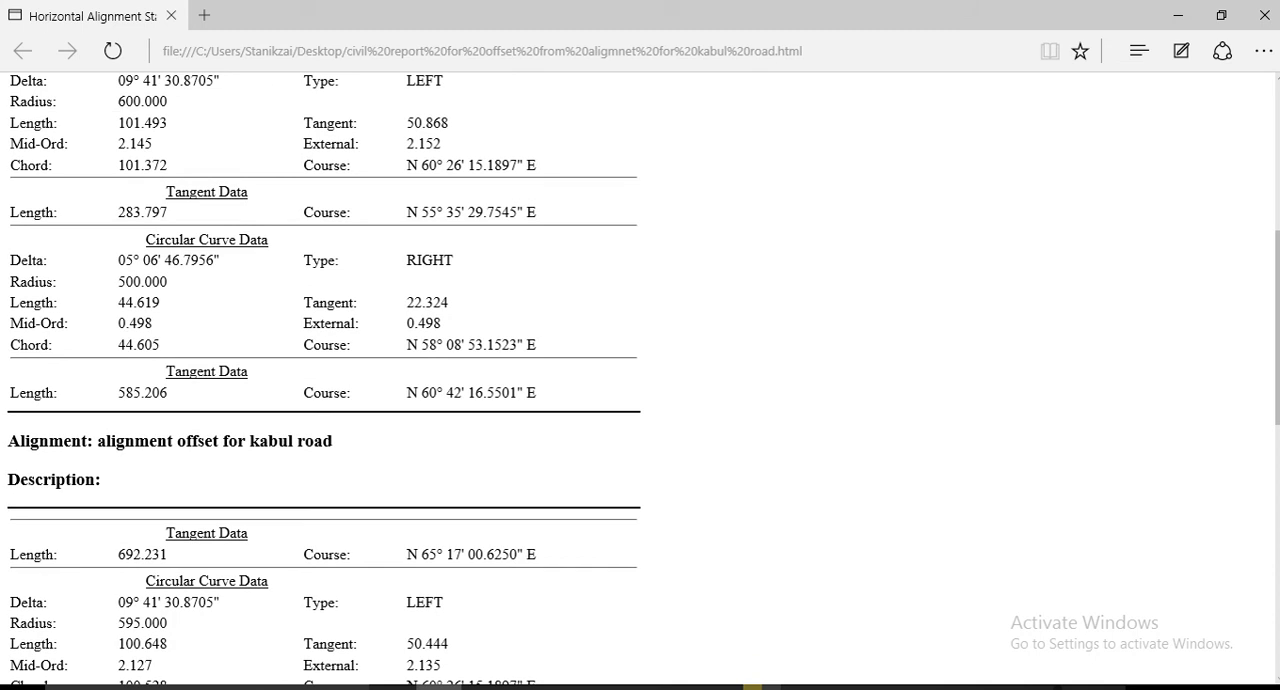
pyautogui.scroll(-3)
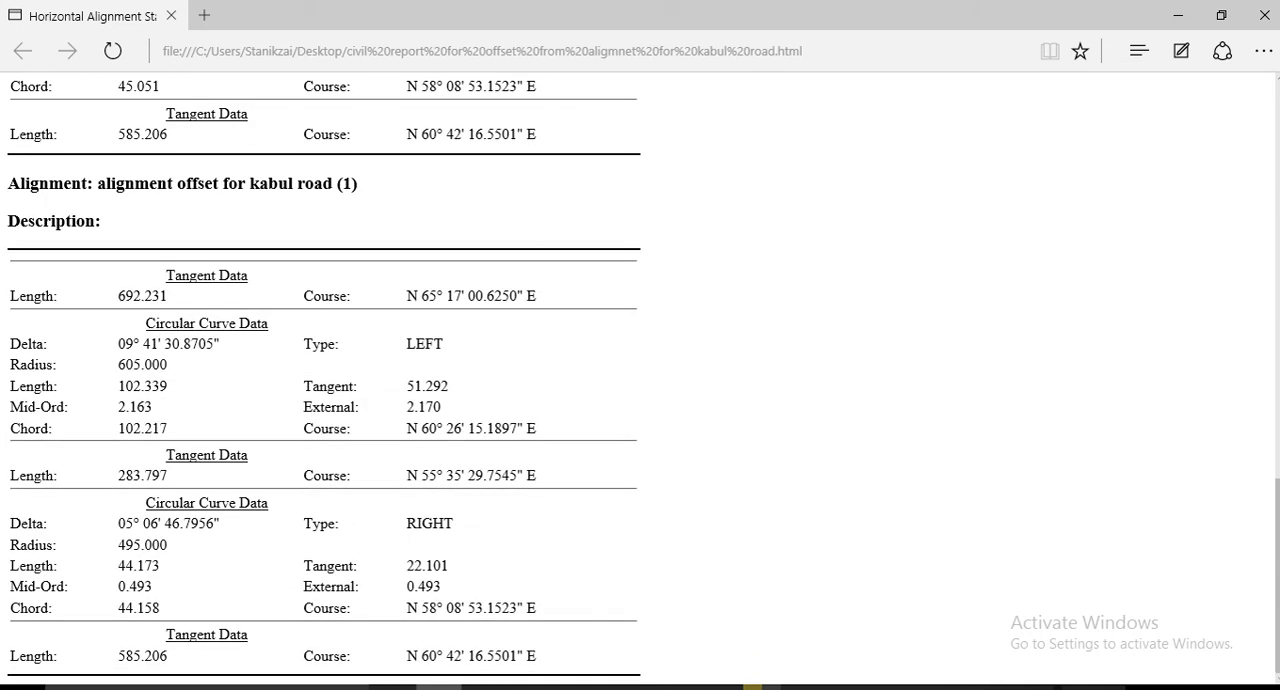
pyautogui.scroll(-3)
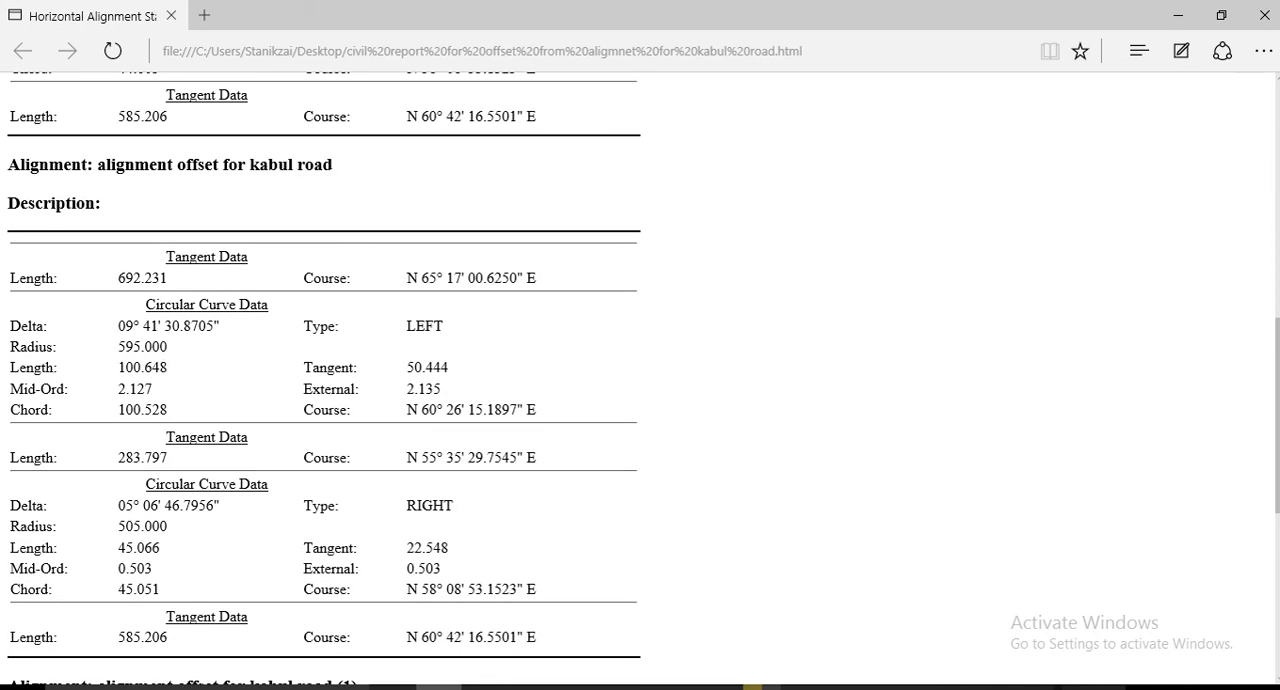
pyautogui.scroll(-3)
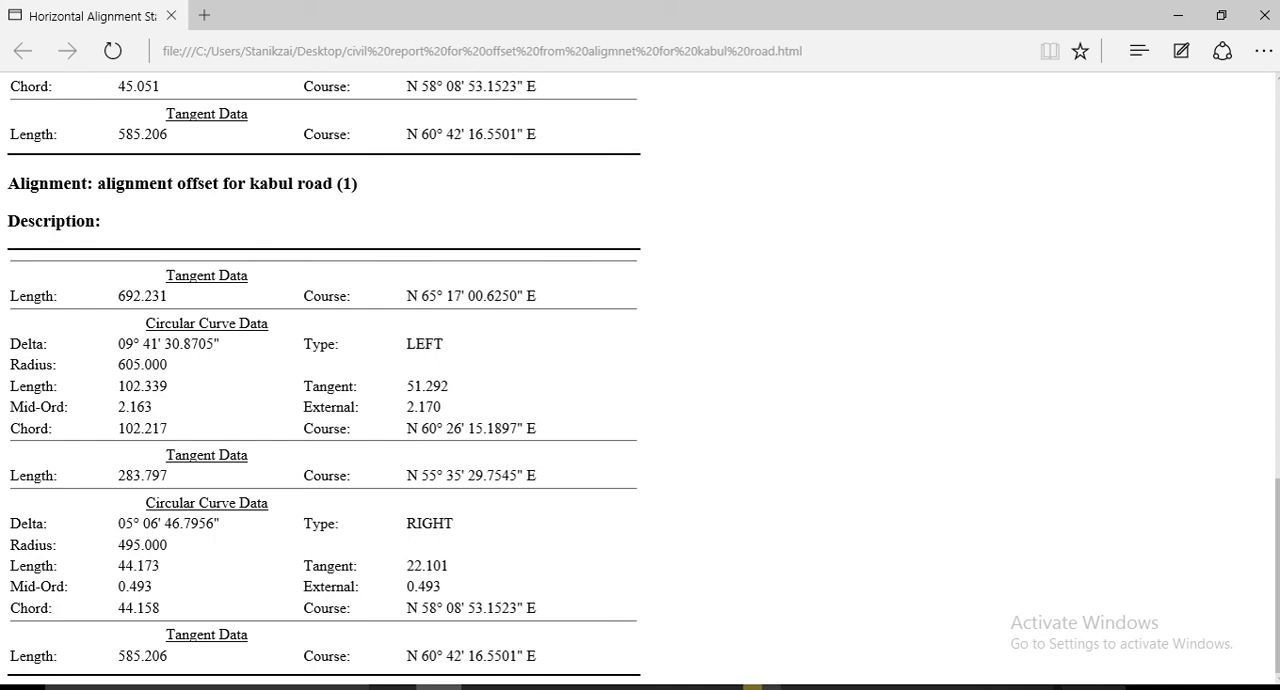